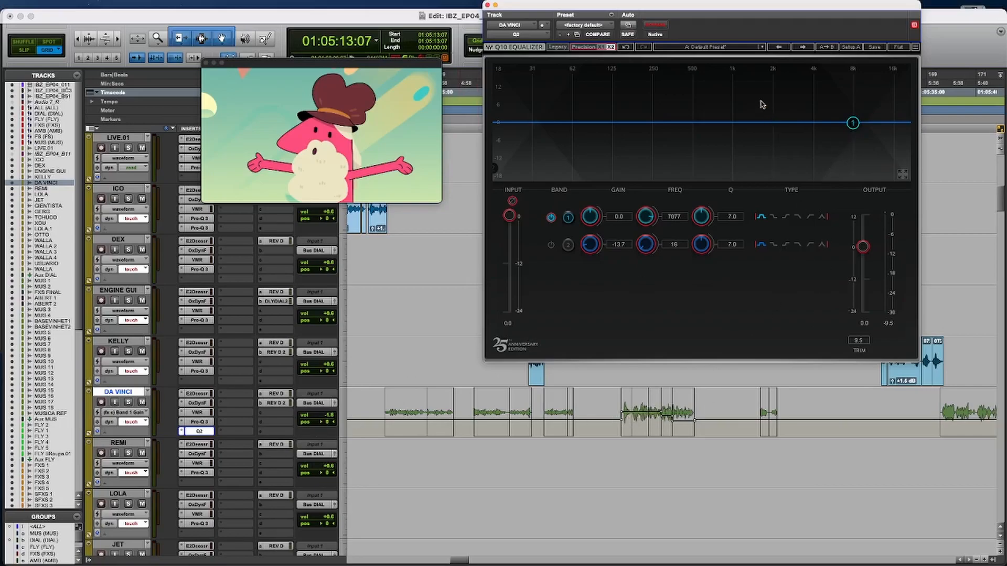
pyautogui.moveTo(669, 232)
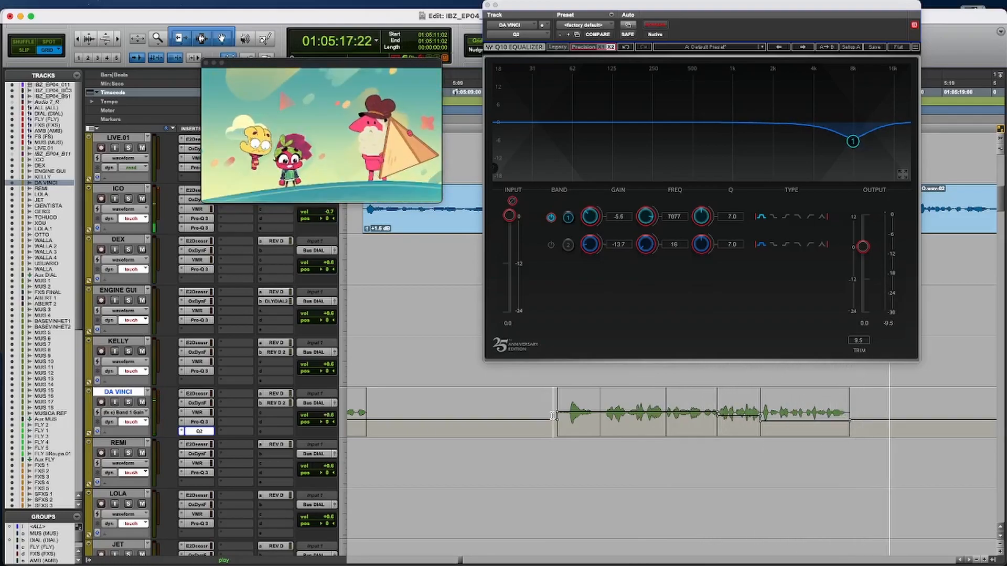
# Make DA VINCI's REV D and REV D 2 reverb sends inactive
pyautogui.rightClick(273, 403)
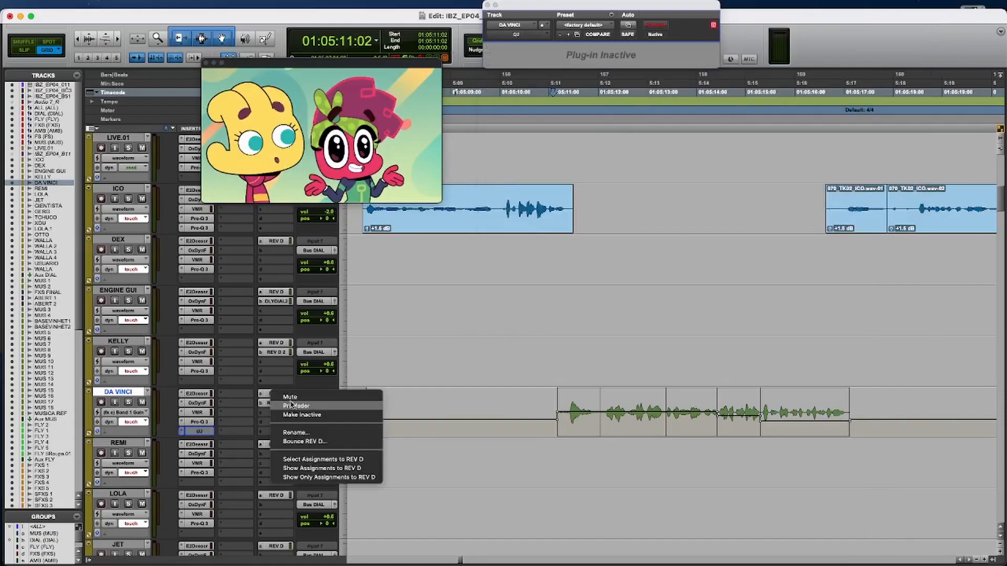
pyautogui.click(302, 414)
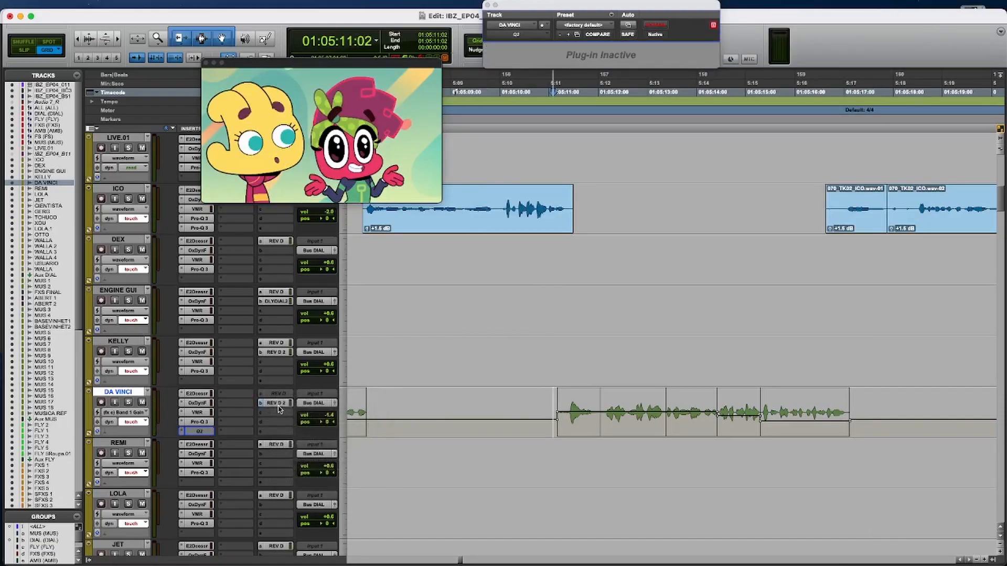
pyautogui.rightClick(275, 403)
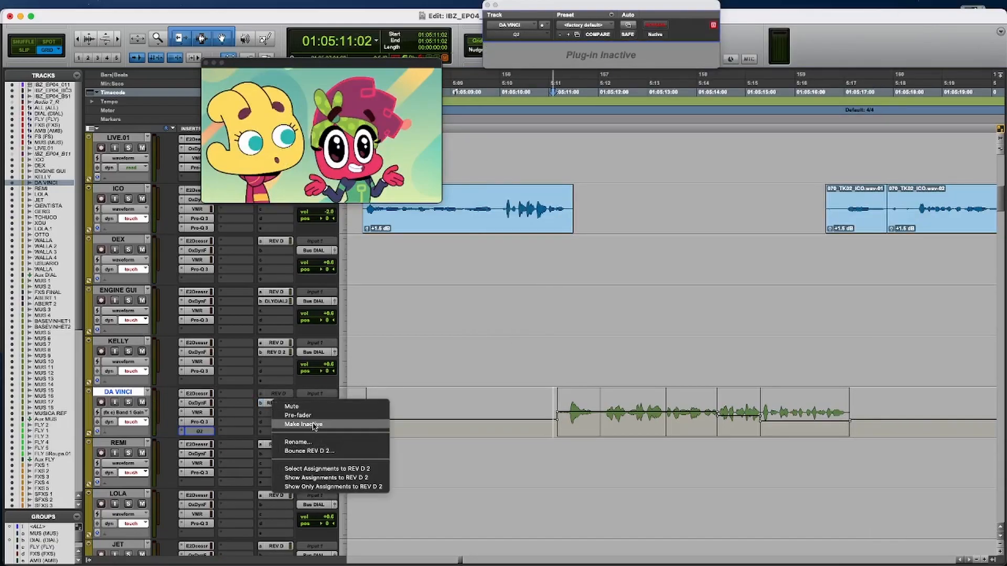
pyautogui.click(302, 424)
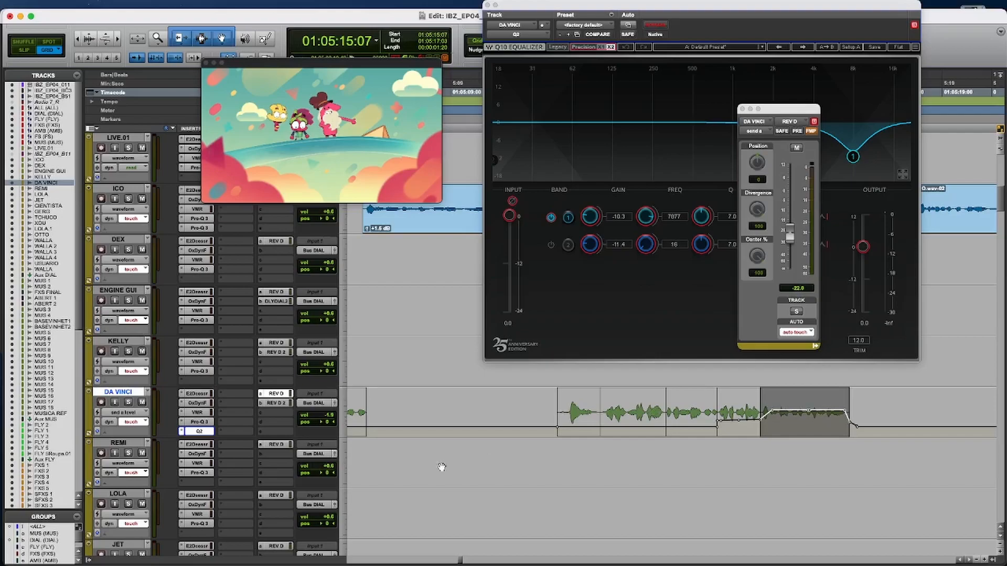
pyautogui.moveTo(683, 422)
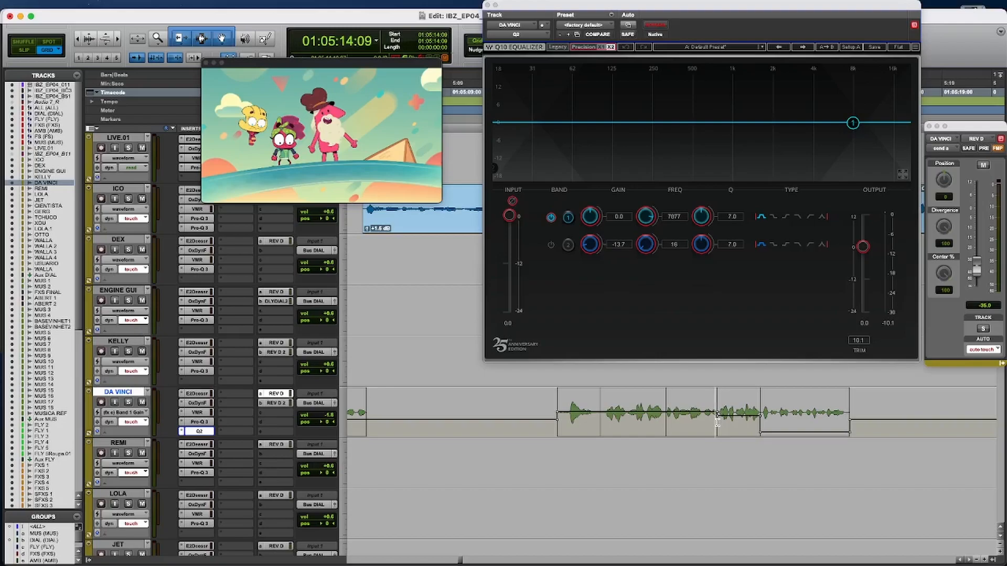
# Drag the REV D send level breakpoints to swell over the final dialogue phrase
pyautogui.moveTo(853, 122); pyautogui.dragTo(852, 174)
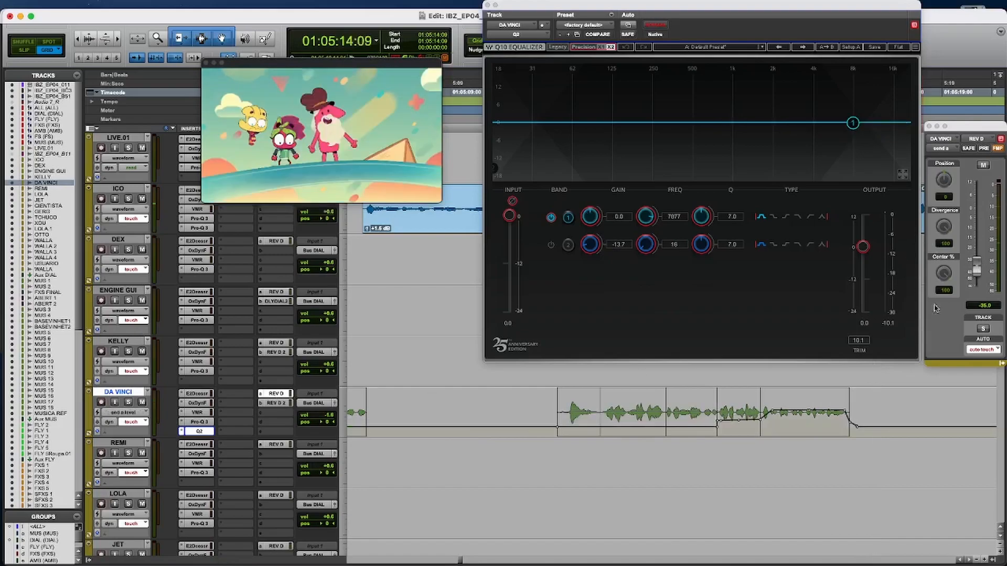
pyautogui.moveTo(853, 122); pyautogui.dragTo(852, 174)
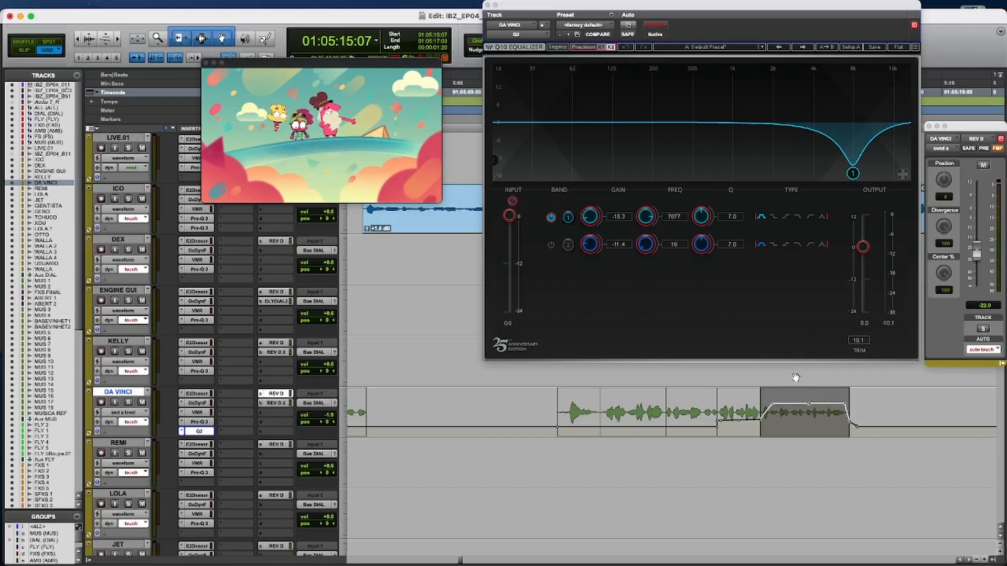
pyautogui.moveTo(795, 377)
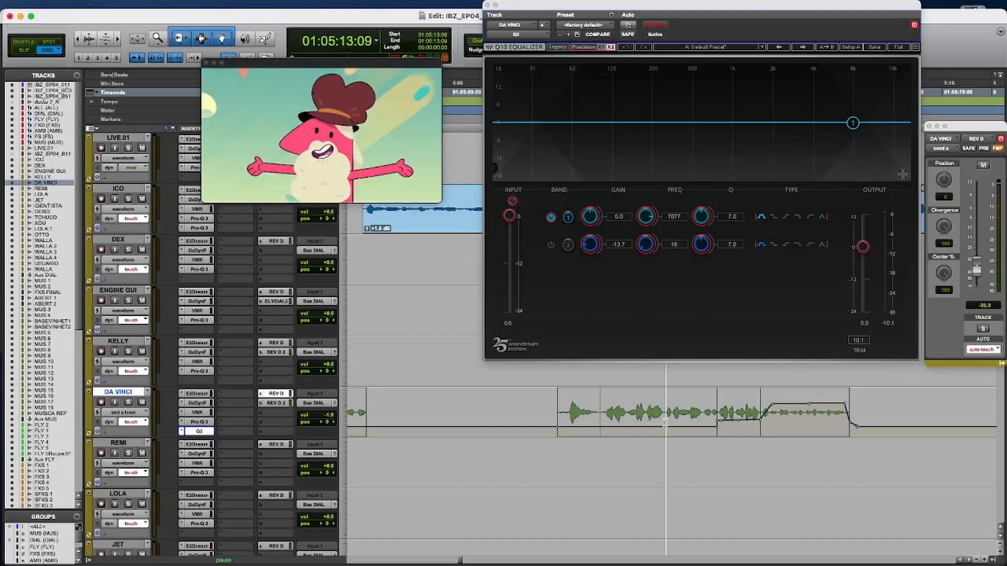
pyautogui.moveTo(852, 122); pyautogui.dragTo(852, 174)
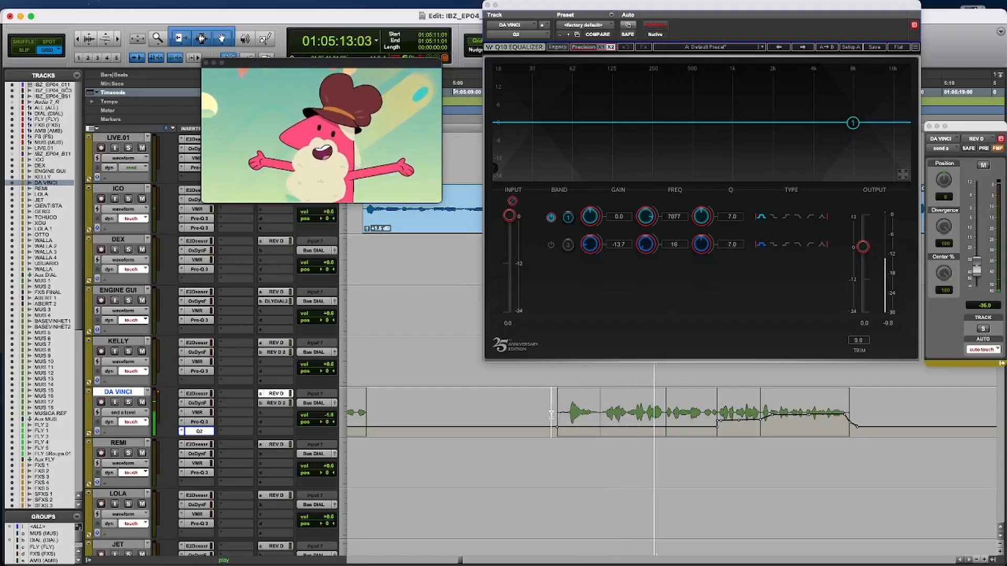
pyautogui.moveTo(852, 123); pyautogui.dragTo(853, 146)
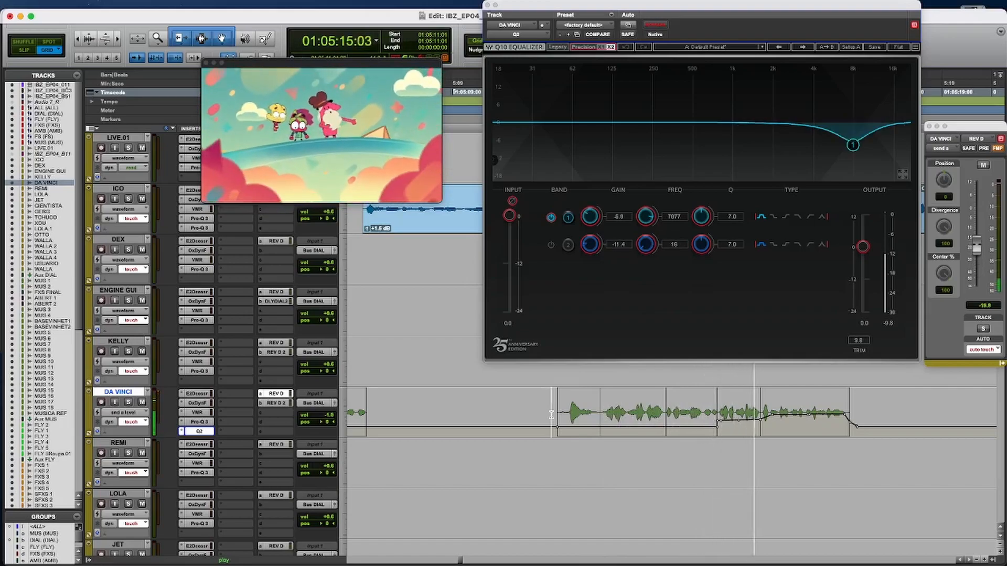